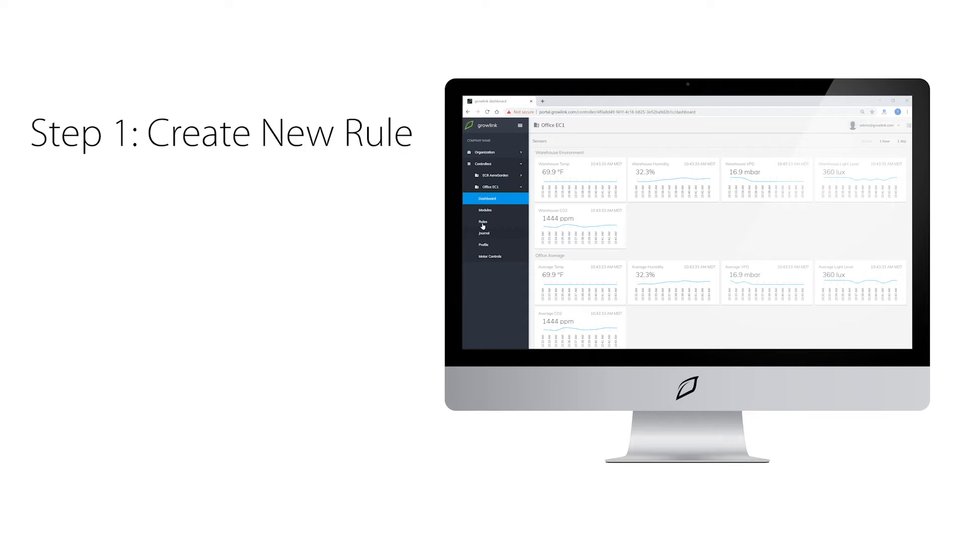
# Show the Office EC1 Rules page with the empty Timers group expanded.
pyautogui.click(483, 221)
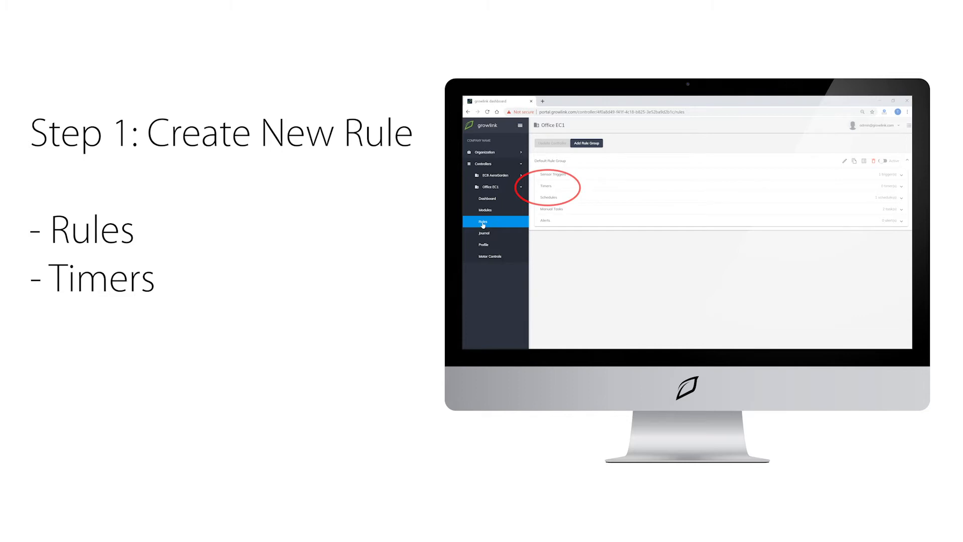
pyautogui.click(546, 187)
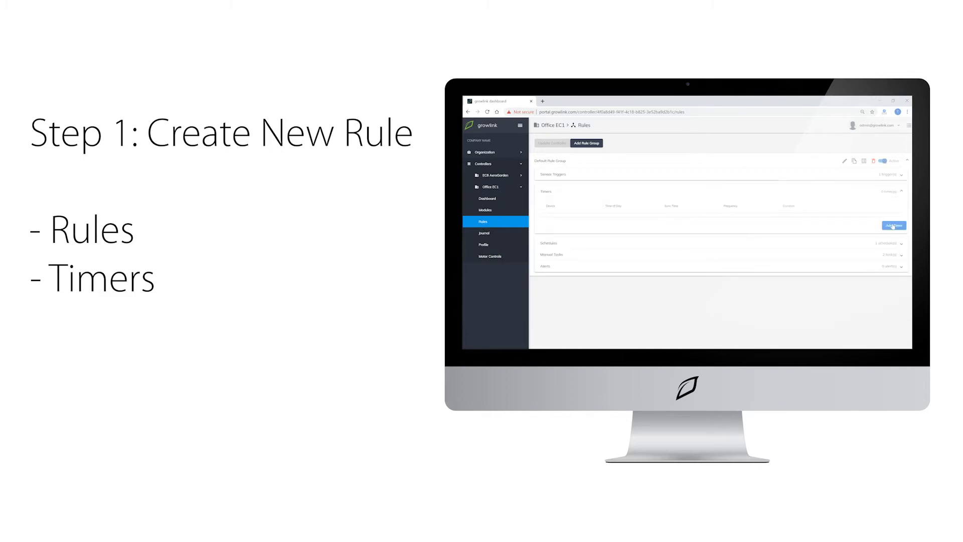
pyautogui.click(894, 225)
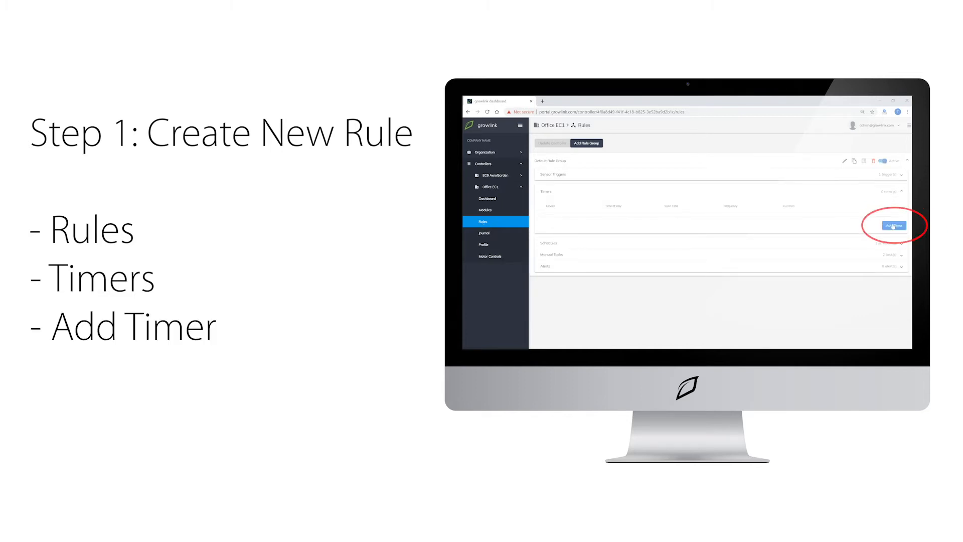
# Add a new Device Timer and tick Irrigation Valve as its controlled device.
pyautogui.click(893, 226)
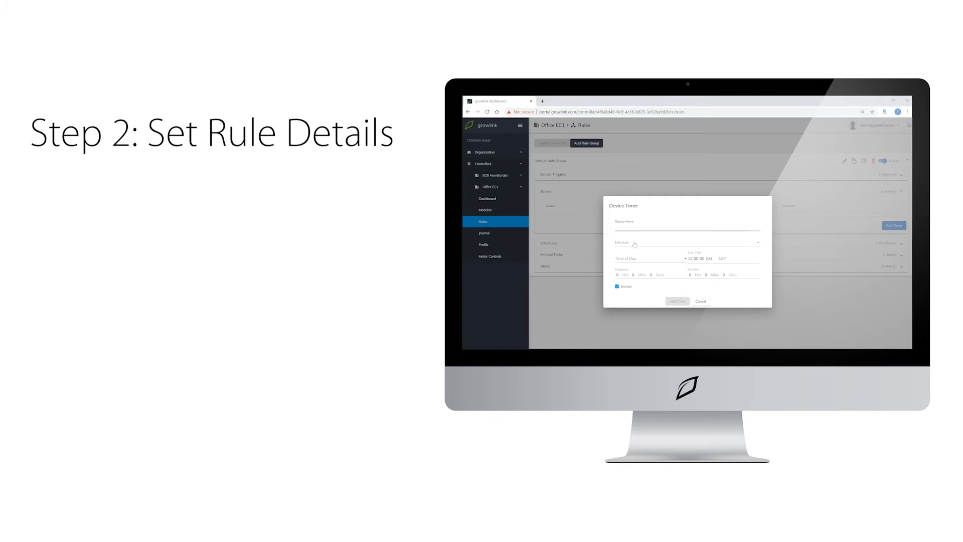
pyautogui.click(686, 241)
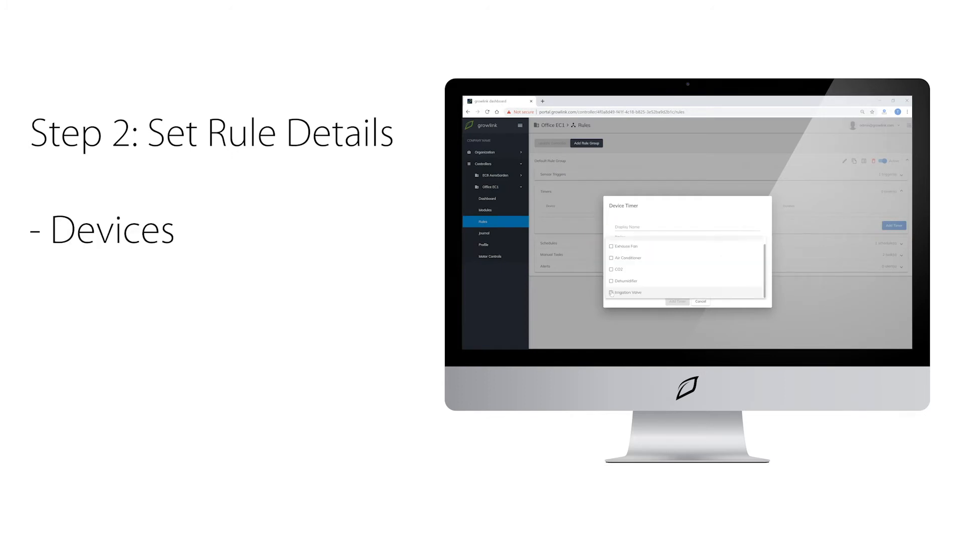
pyautogui.click(627, 292)
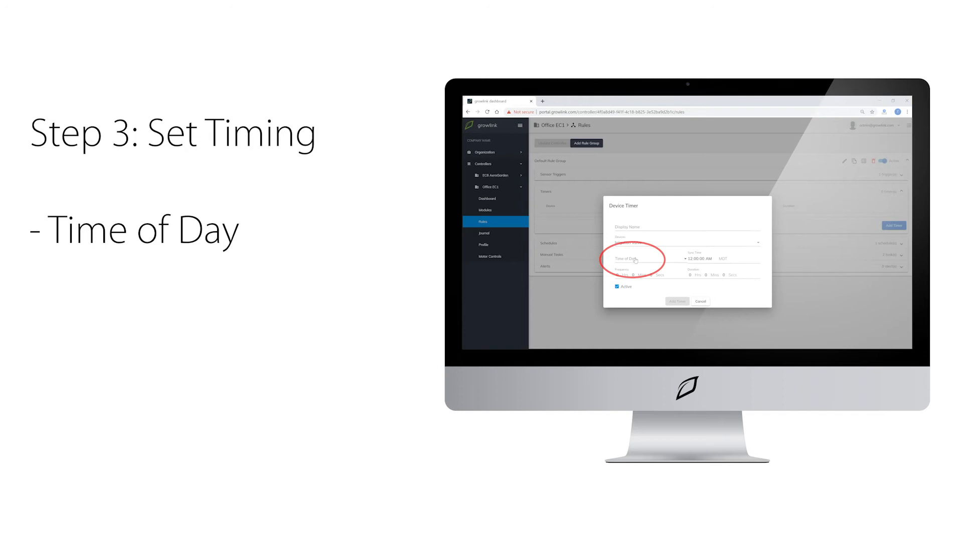
# Set the timer's Time of Day to Day Only.
pyautogui.click(639, 258)
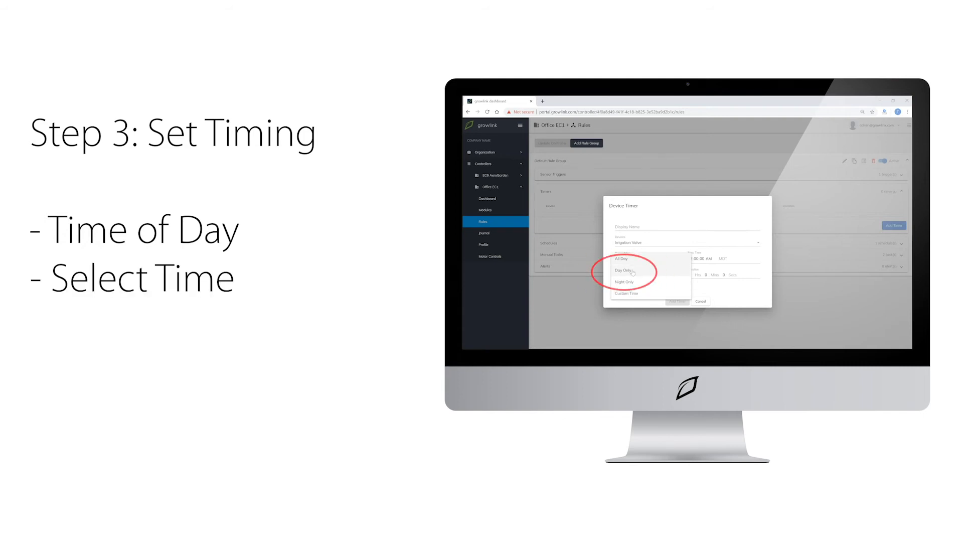
pyautogui.click(623, 270)
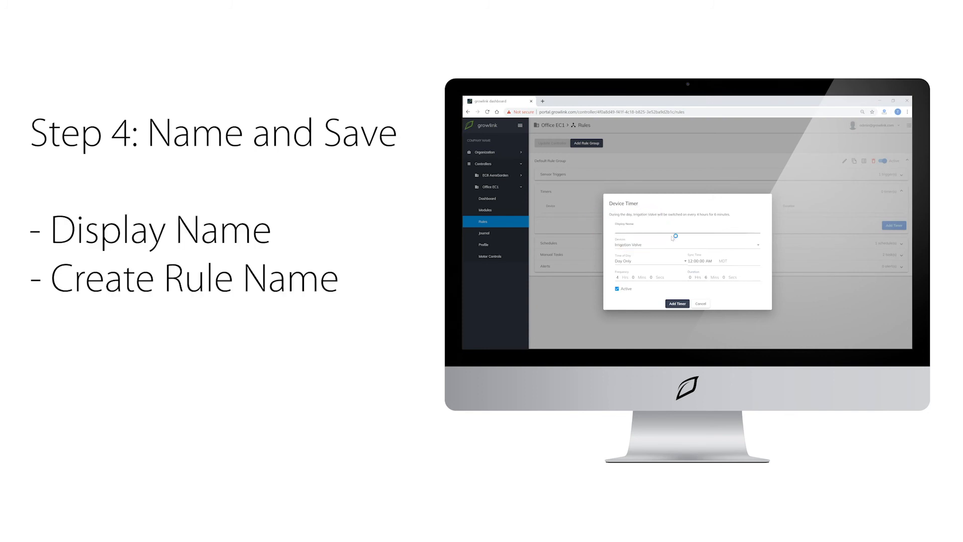
# With frequency 4 hours and duration 6 minutes, name the timer 'Auto Feed'.
pyautogui.write('Auto Feed')
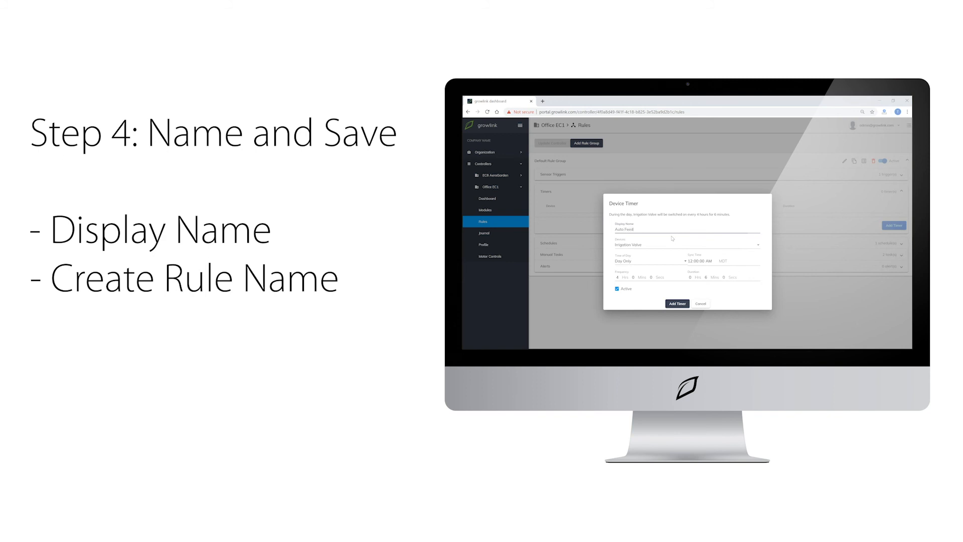